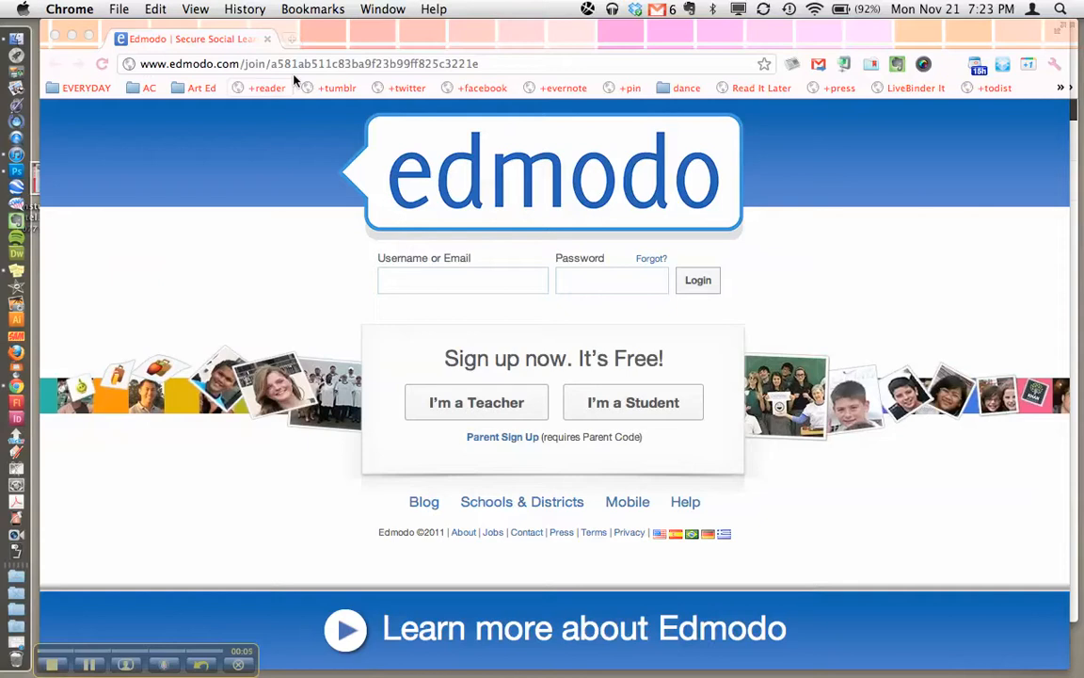
{"action": "mouse_move", "coordinate": [146, 71]}
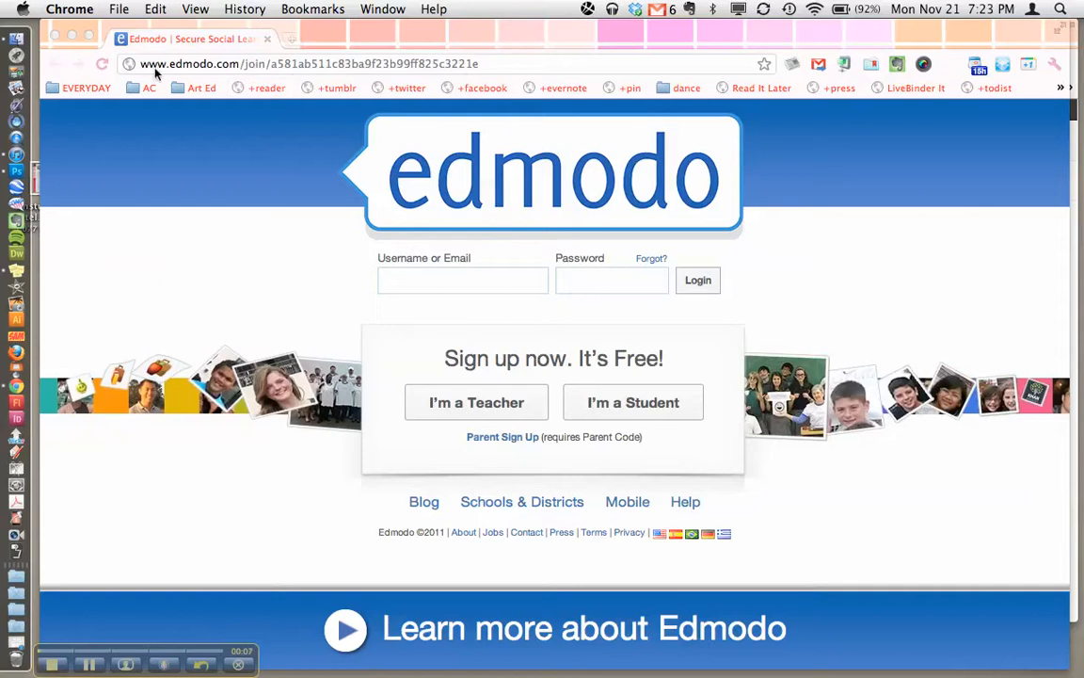
{"action": "mouse_move", "coordinate": [395, 554]}
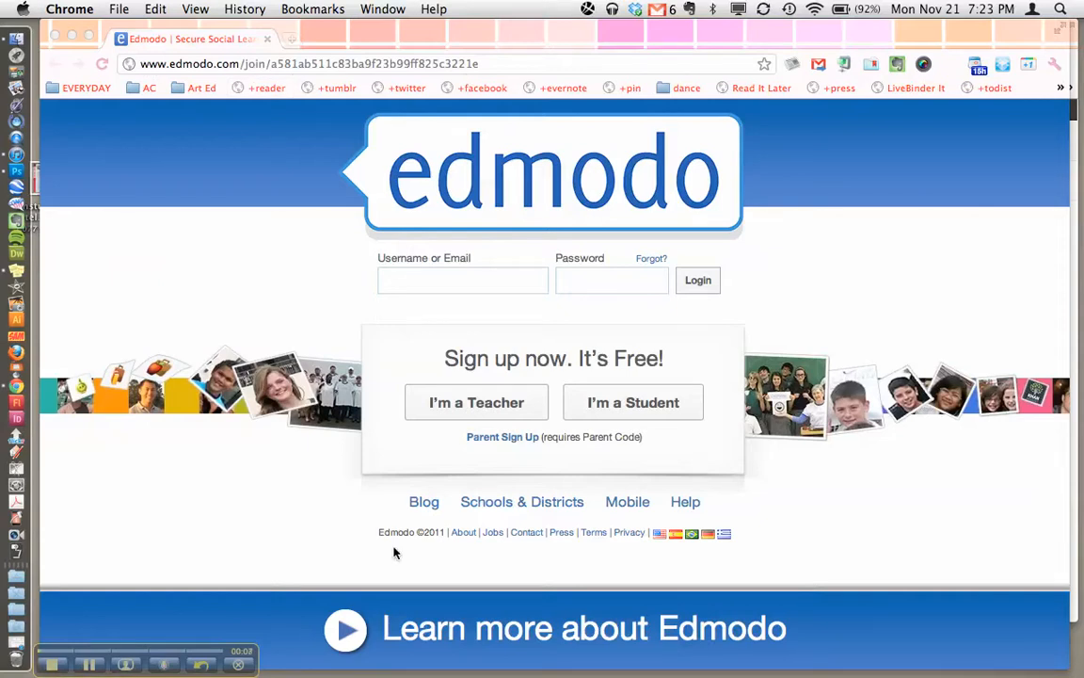
{"action": "mouse_move", "coordinate": [820, 316]}
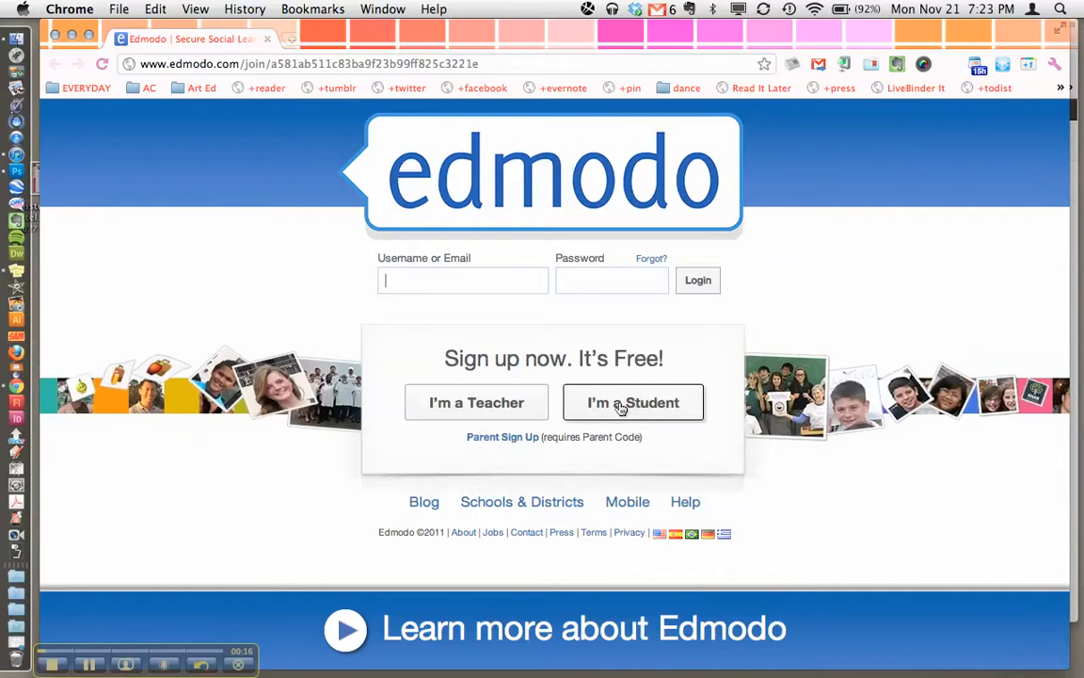
{"action": "left_click", "coordinate": [633, 403]}
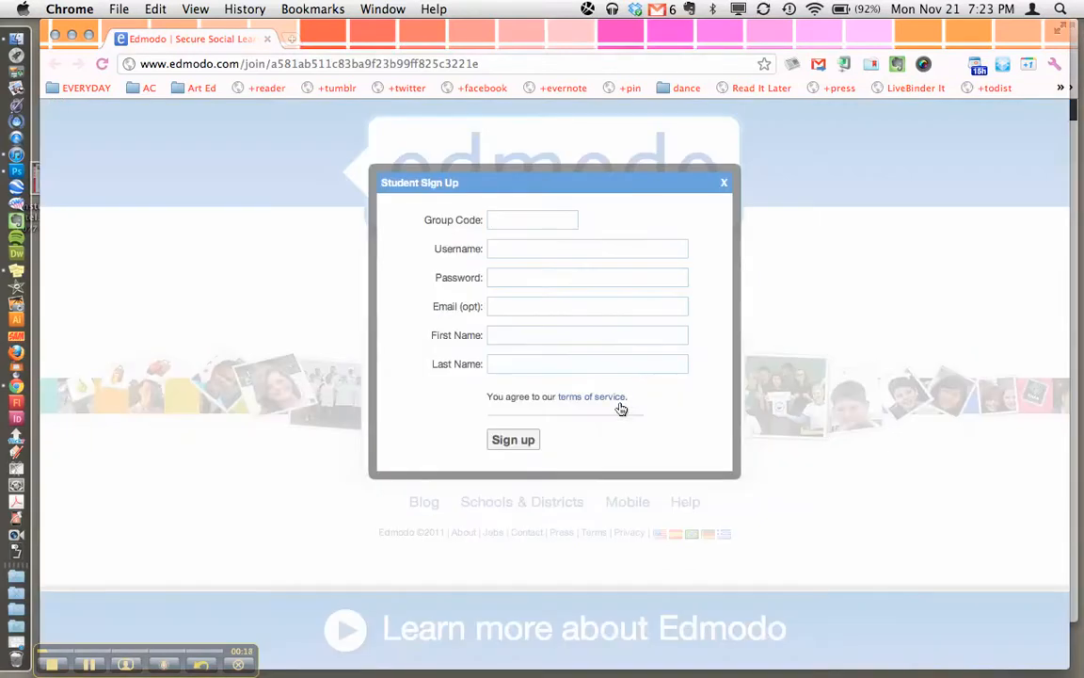
{"action": "left_click", "coordinate": [531, 219]}
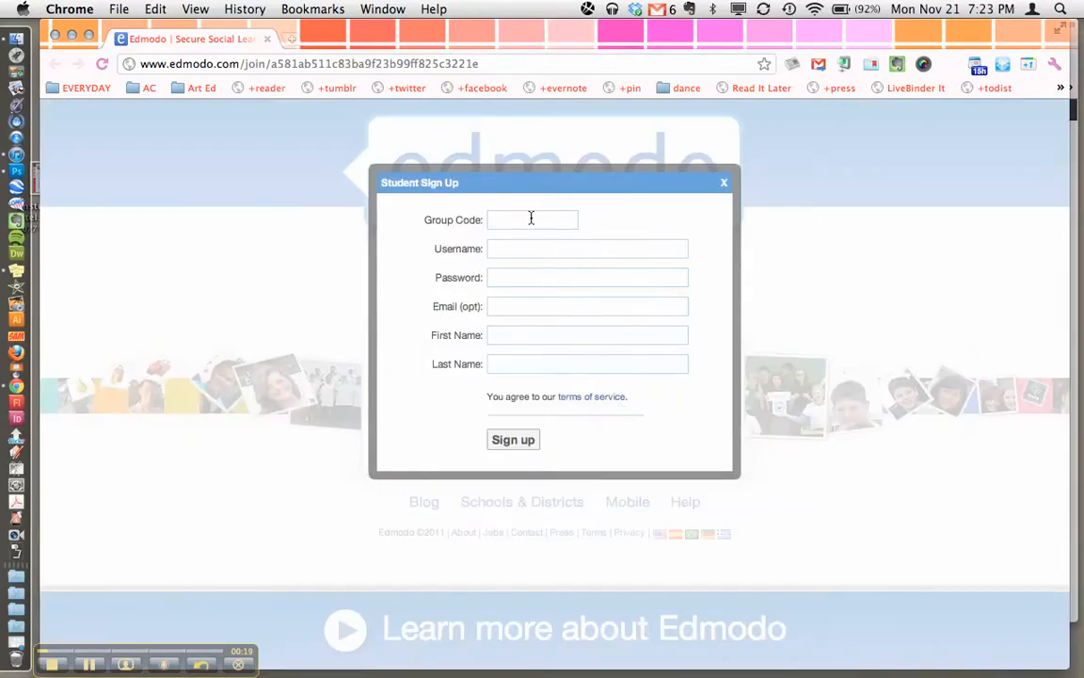
{"action": "mouse_move", "coordinate": [249, 523]}
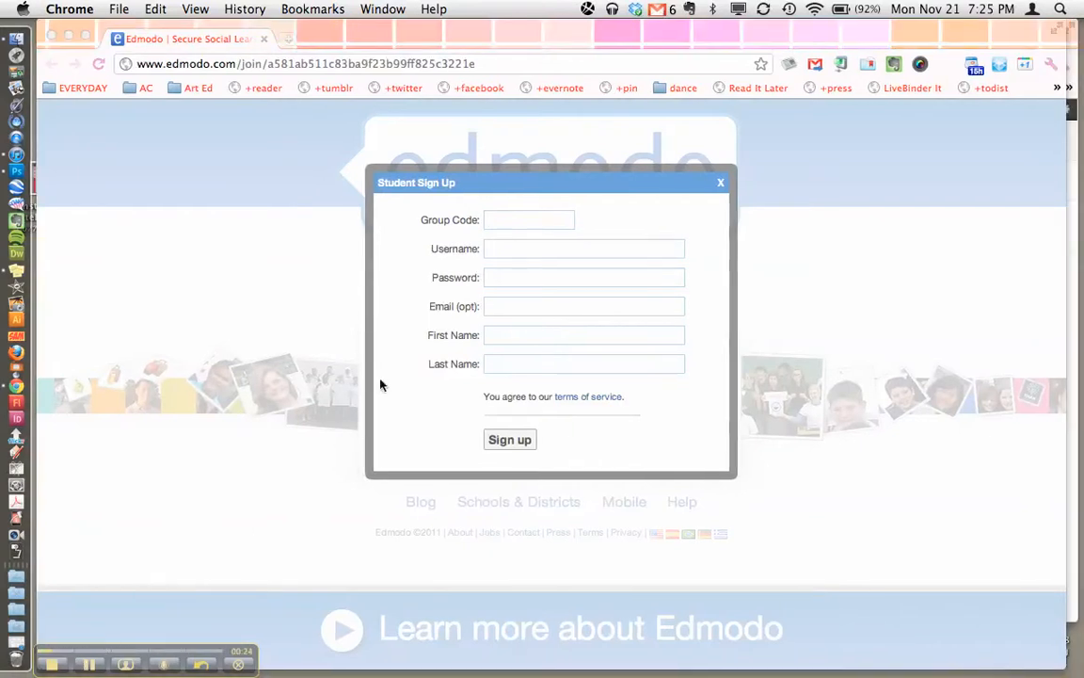
{"action": "left_click", "coordinate": [530, 218]}
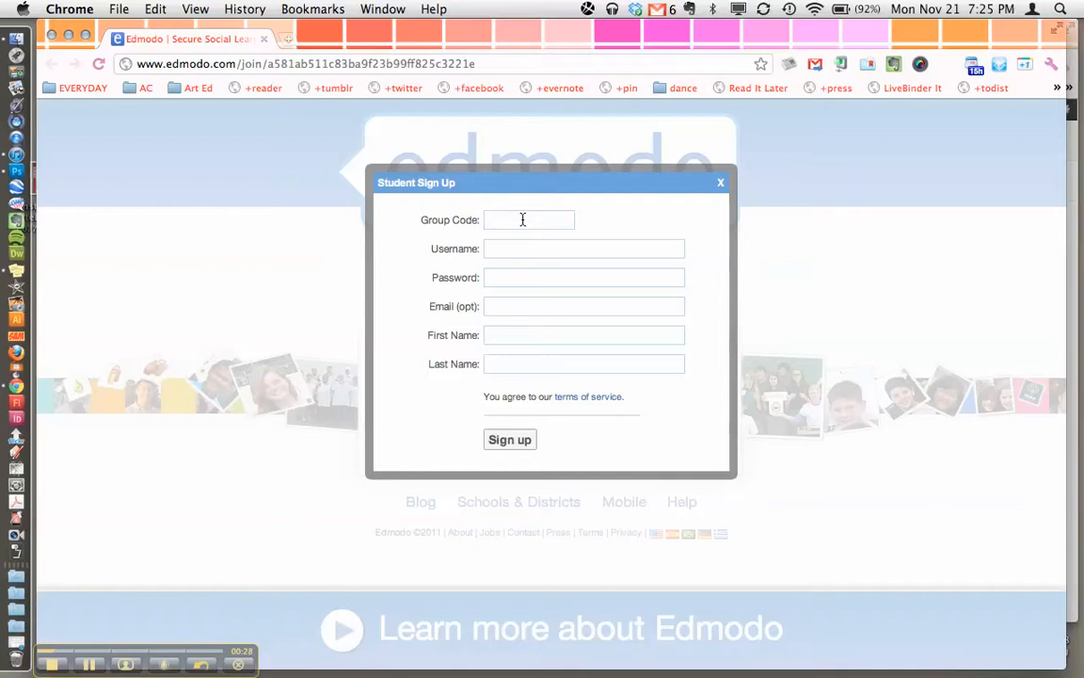
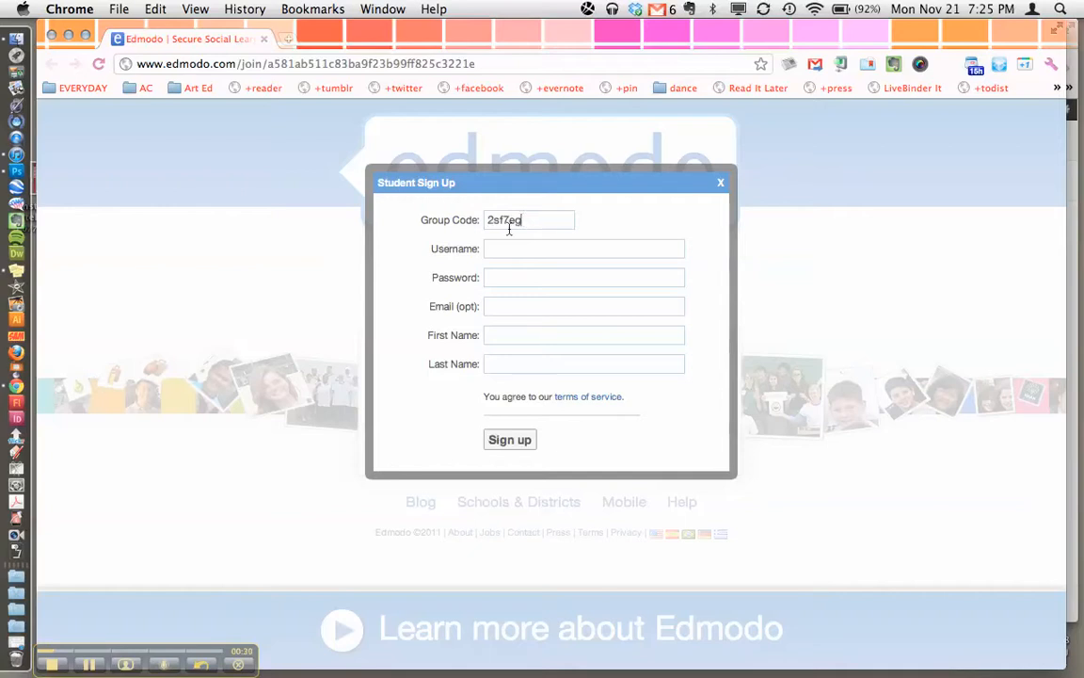
{"action": "left_click", "coordinate": [584, 249]}
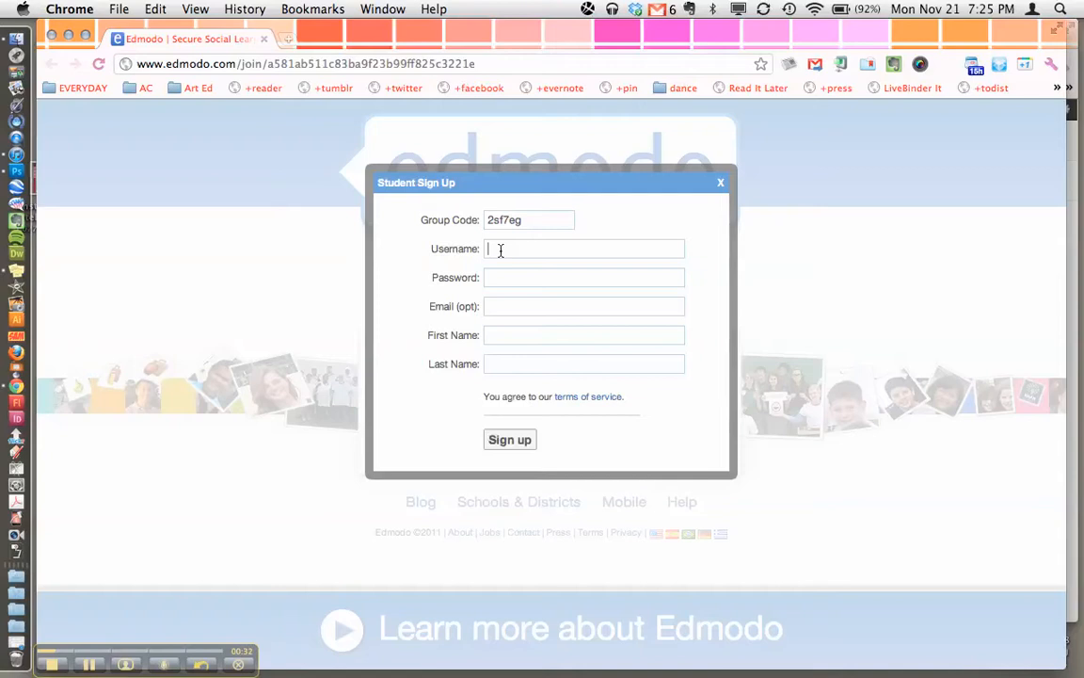
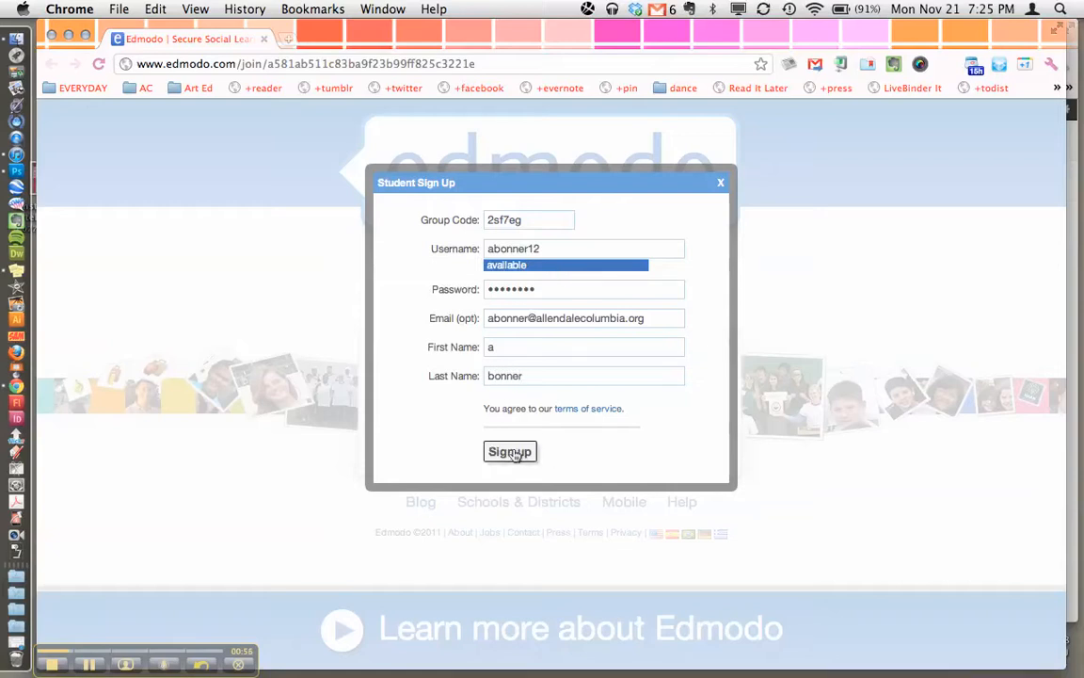
{"action": "left_click", "coordinate": [509, 452]}
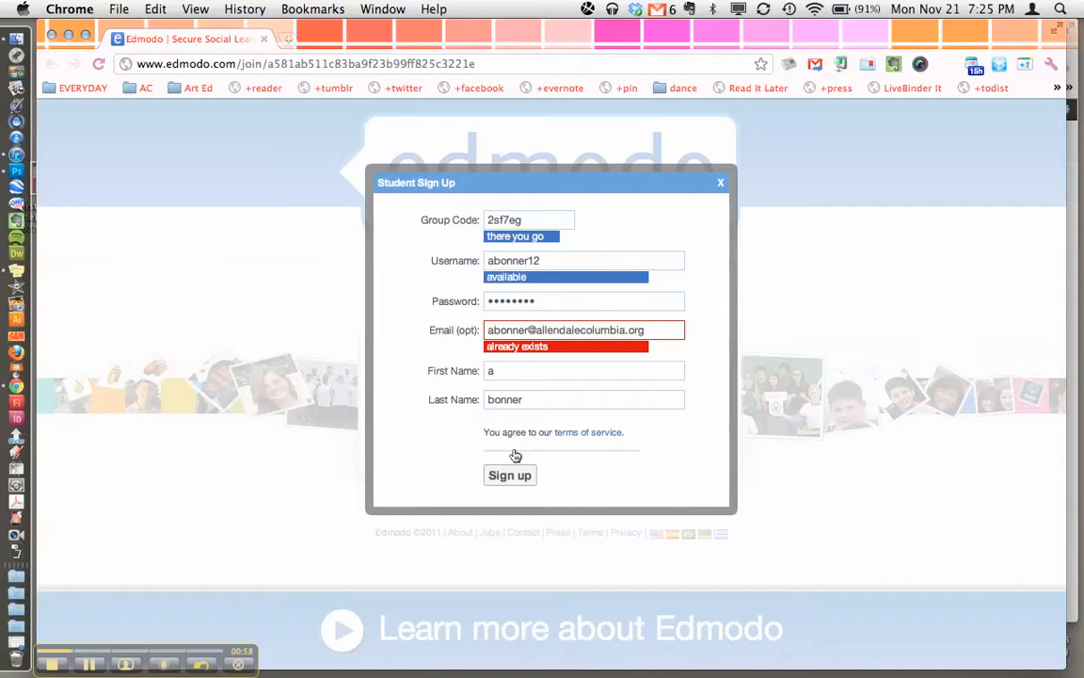
{"action": "left_click", "coordinate": [584, 329]}
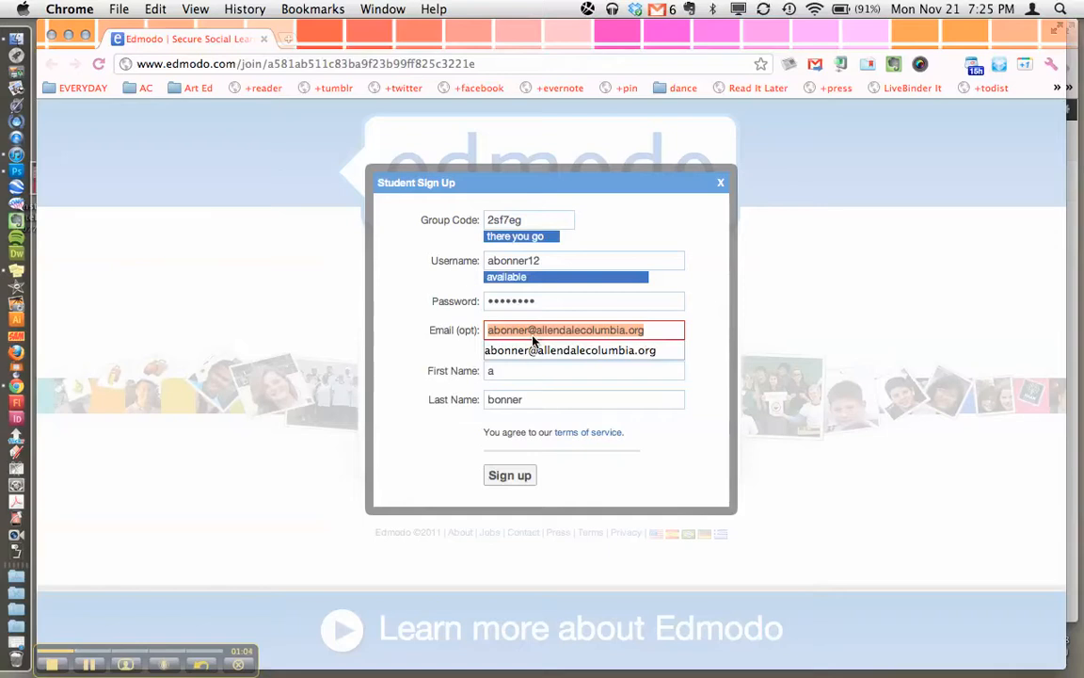
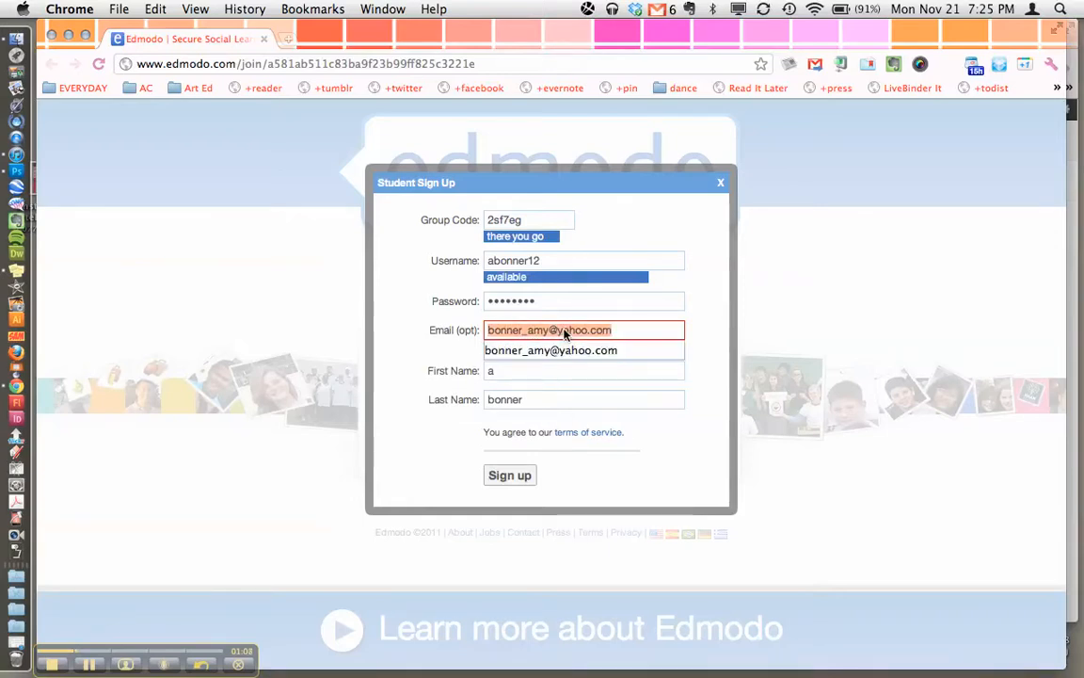
{"action": "left_click", "coordinate": [508, 475]}
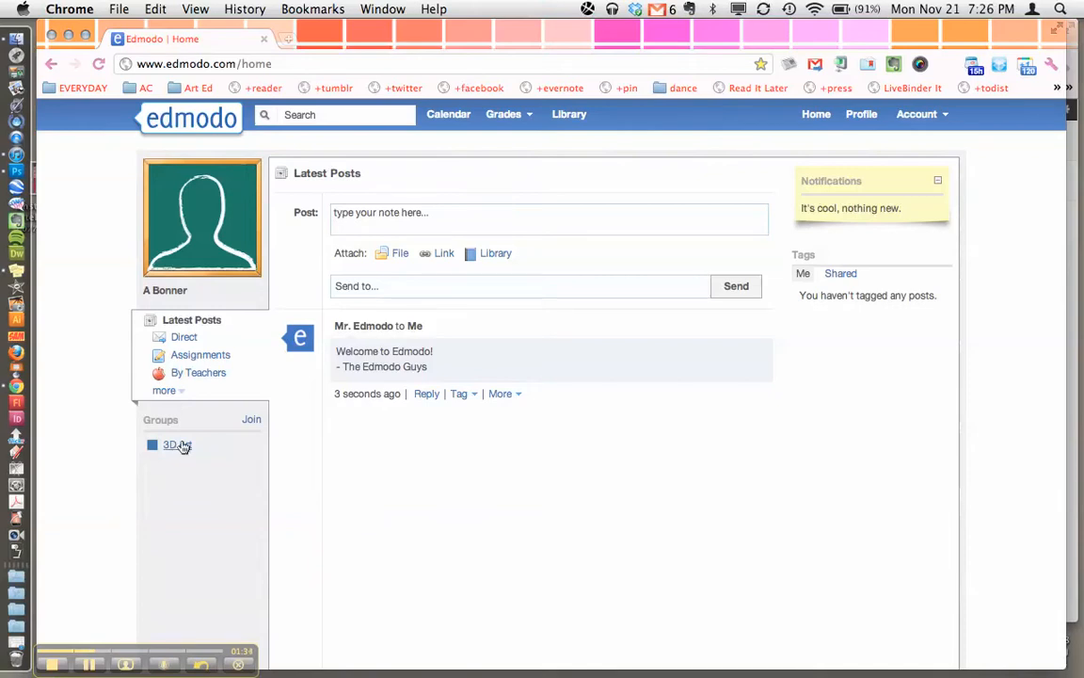
Go to the 3D Art group page from the Groups sidebar.
{"action": "left_click", "coordinate": [173, 444]}
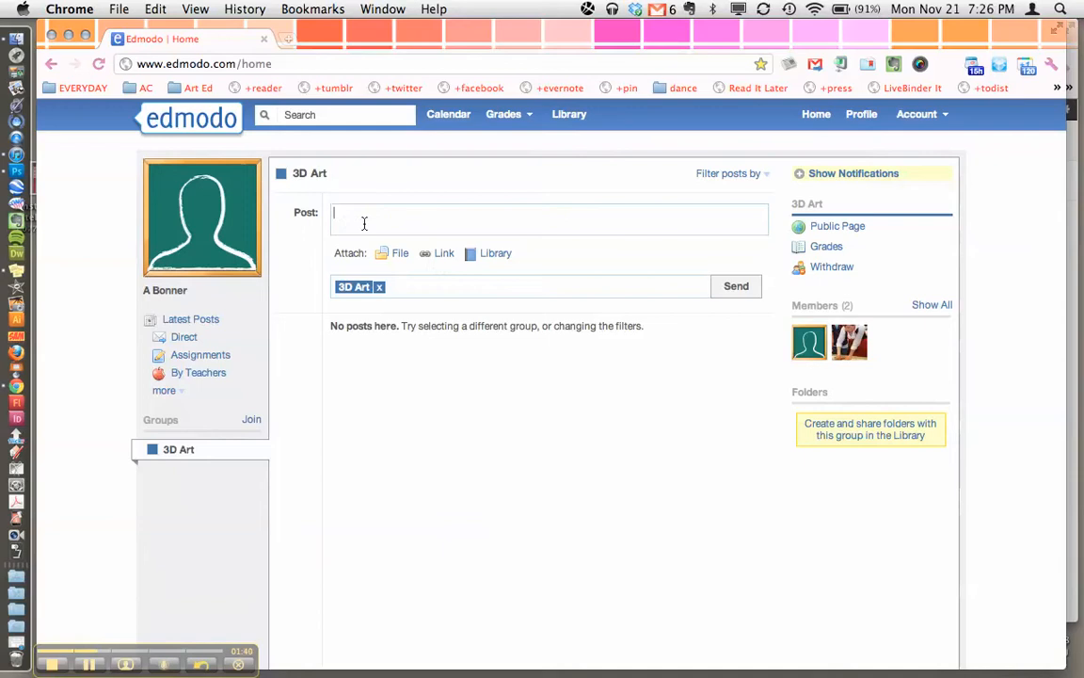
{"action": "mouse_move", "coordinate": [508, 255]}
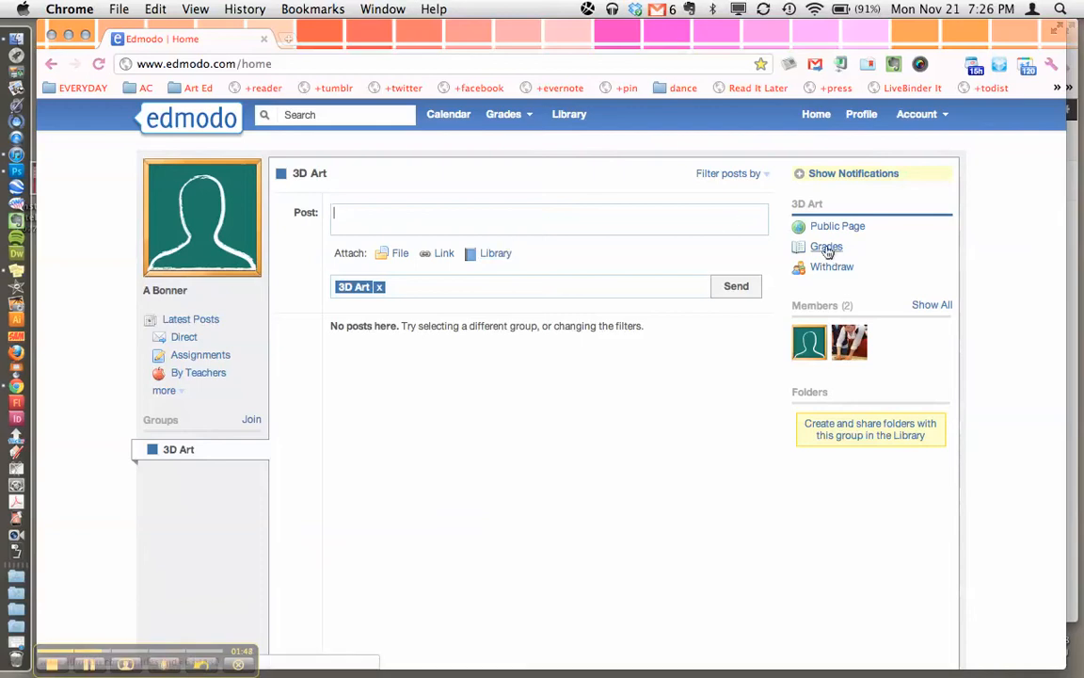
{"action": "mouse_move", "coordinate": [825, 271]}
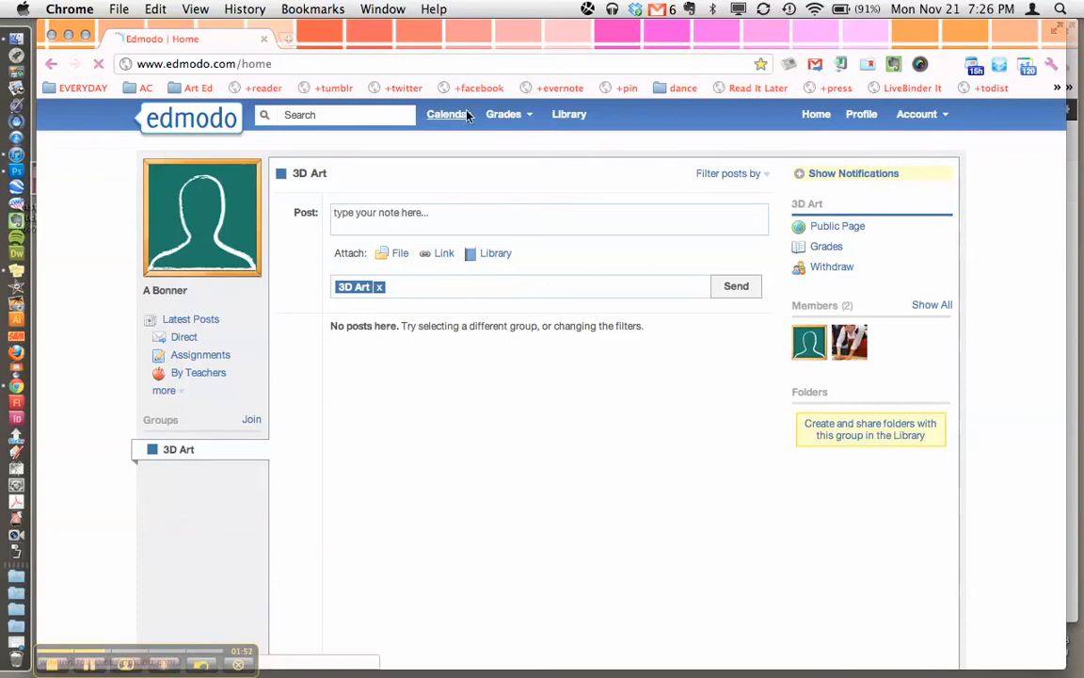
Show the calendar for November 2011 with the 3D Art group listed.
{"action": "left_click", "coordinate": [446, 115]}
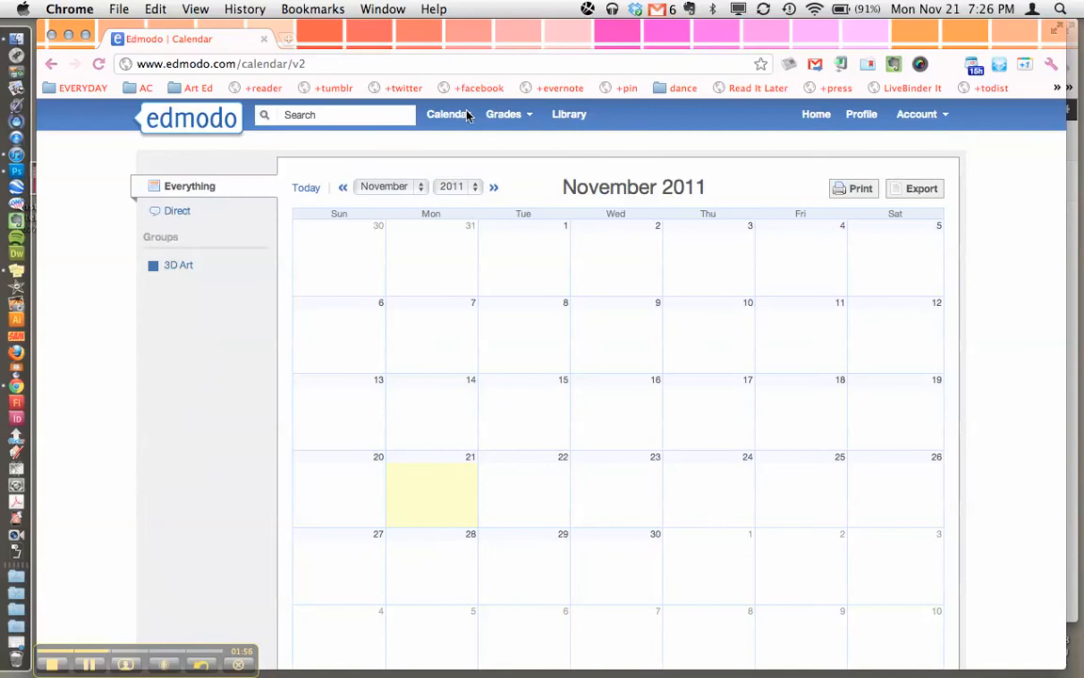
{"action": "scroll", "scroll_direction": "down", "scroll_amount": 3}
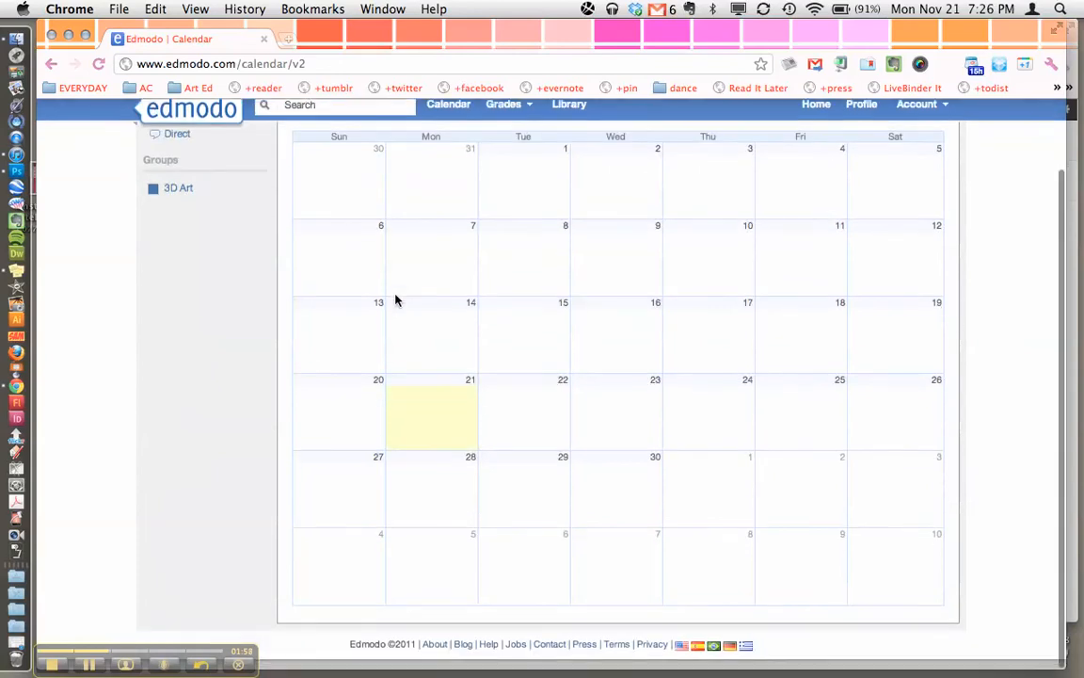